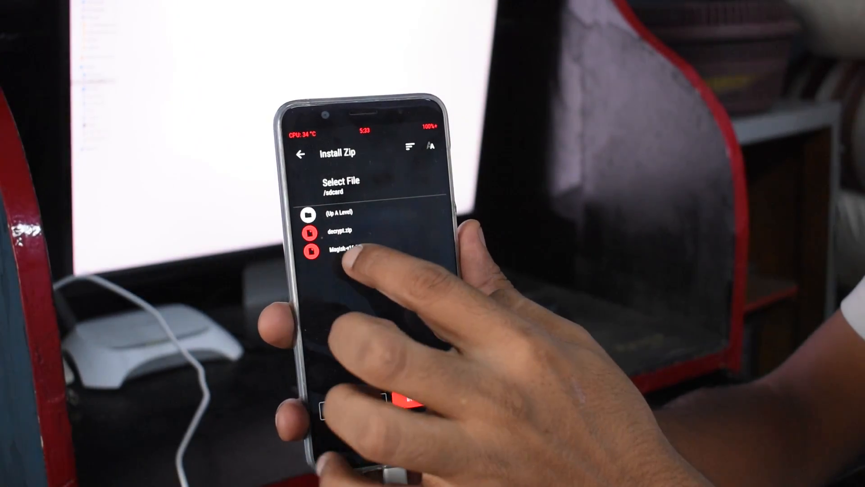
Queue Magisk-v16.7.zip from /sdcard for flashing.
click(342, 250)
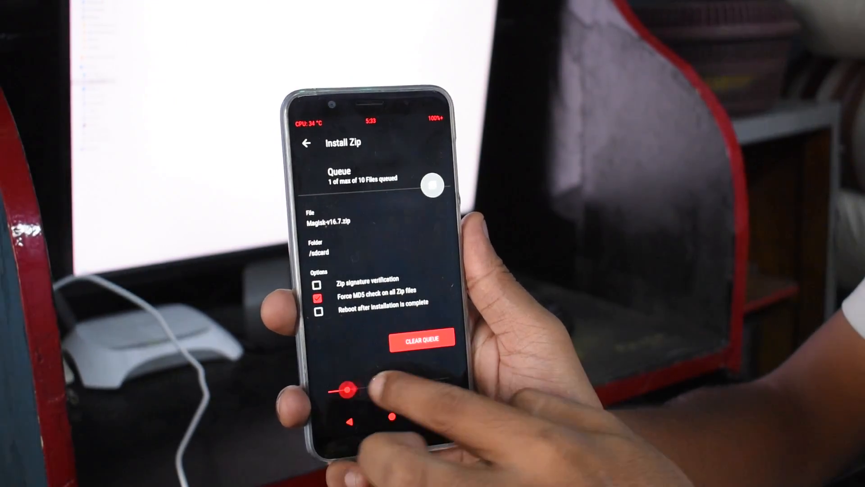